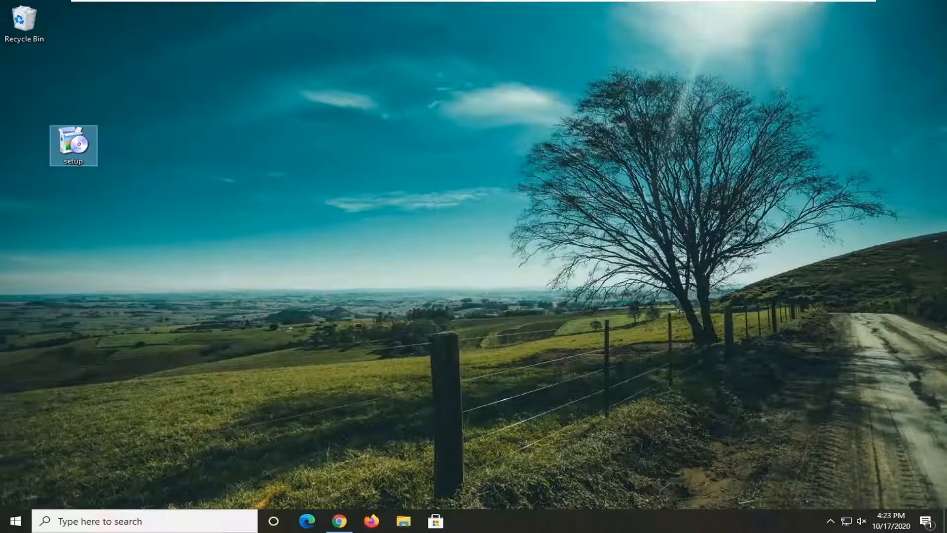
{"action": "mouse_move", "coordinate": [183, 242]}
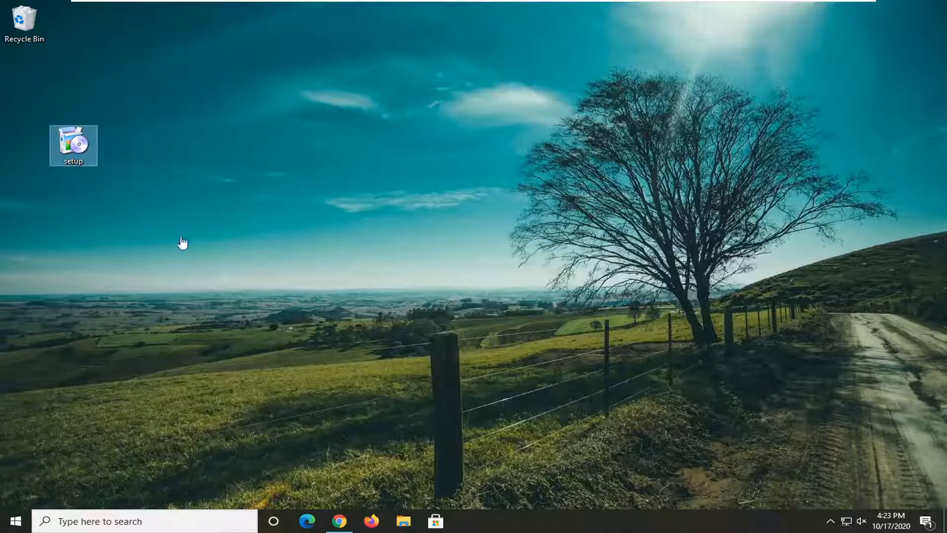
{"action": "mouse_move", "coordinate": [646, 306]}
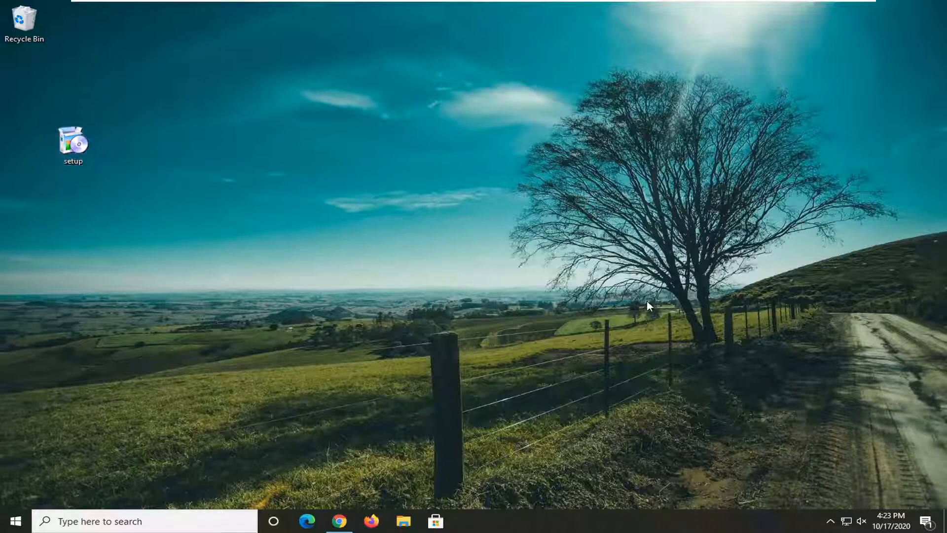
- Run setup as administrator and dismiss the UAC permission prompt
{"action": "left_click", "coordinate": [72, 145]}
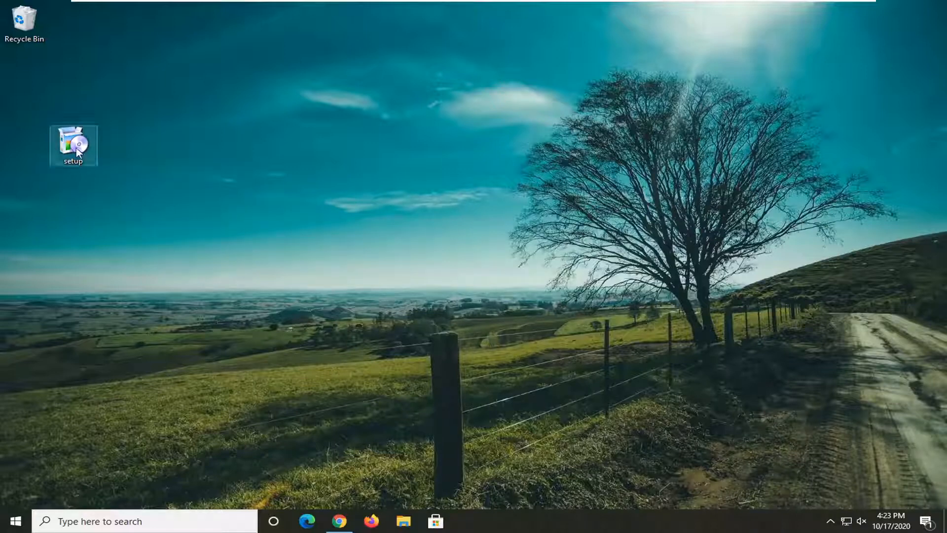
{"action": "right_click", "coordinate": [73, 144]}
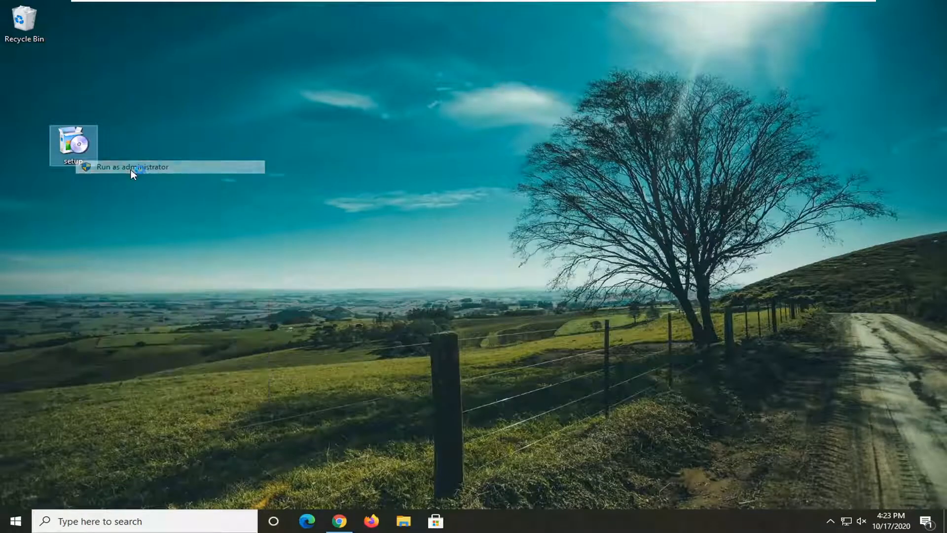
{"action": "left_click", "coordinate": [131, 166]}
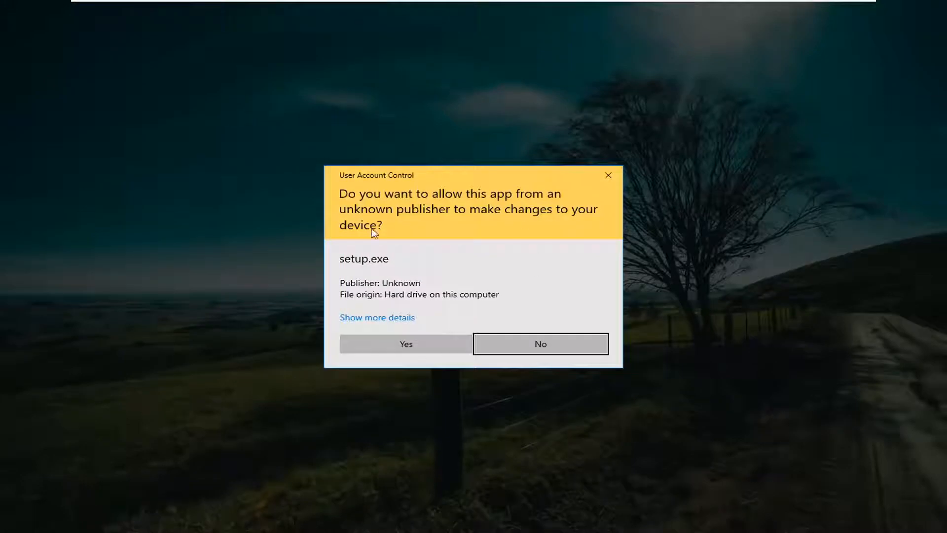
{"action": "left_click", "coordinate": [539, 343]}
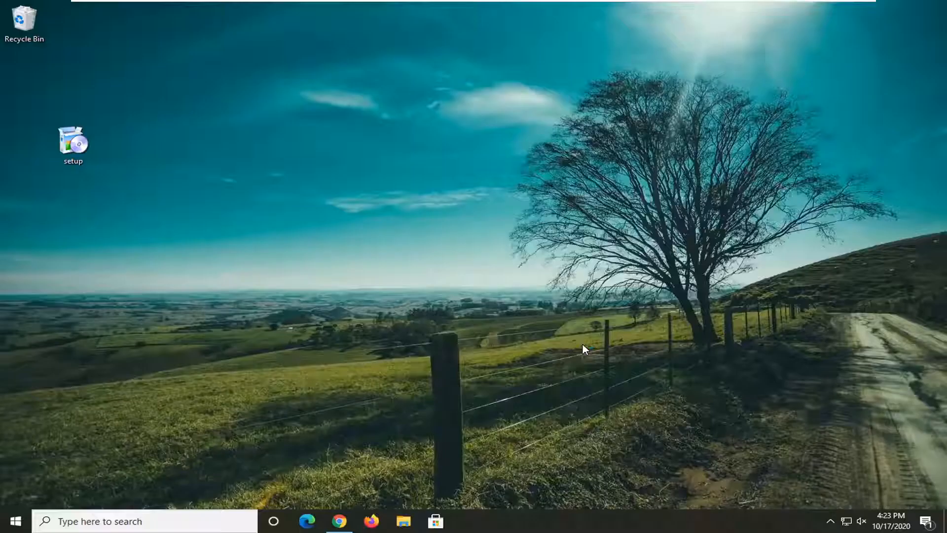
- Bring up the Properties window for the setup file
{"action": "left_click", "coordinate": [73, 144]}
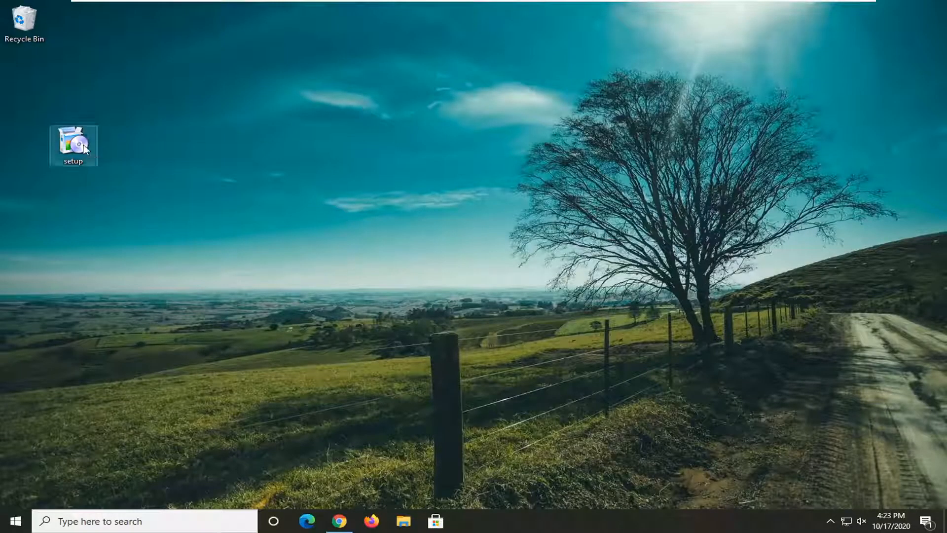
{"action": "right_click", "coordinate": [73, 145]}
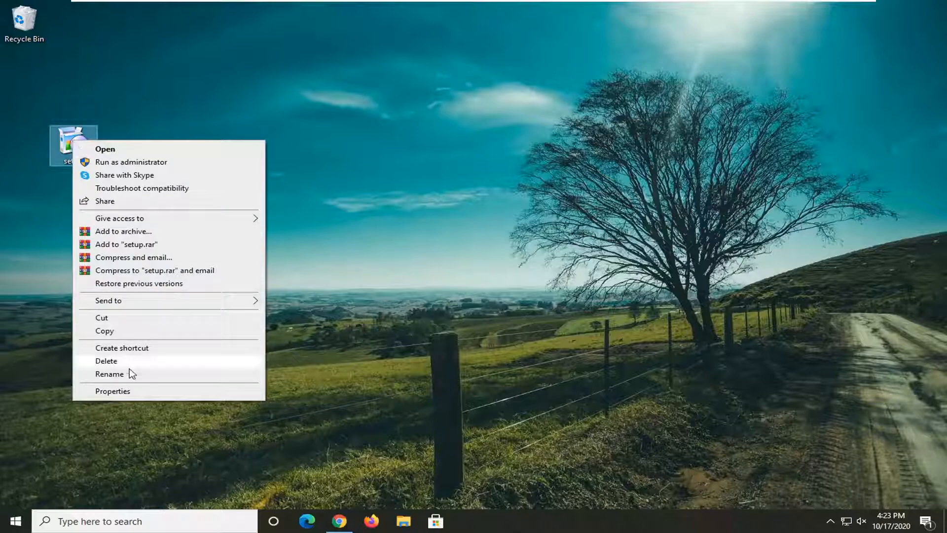
{"action": "left_click", "coordinate": [113, 391]}
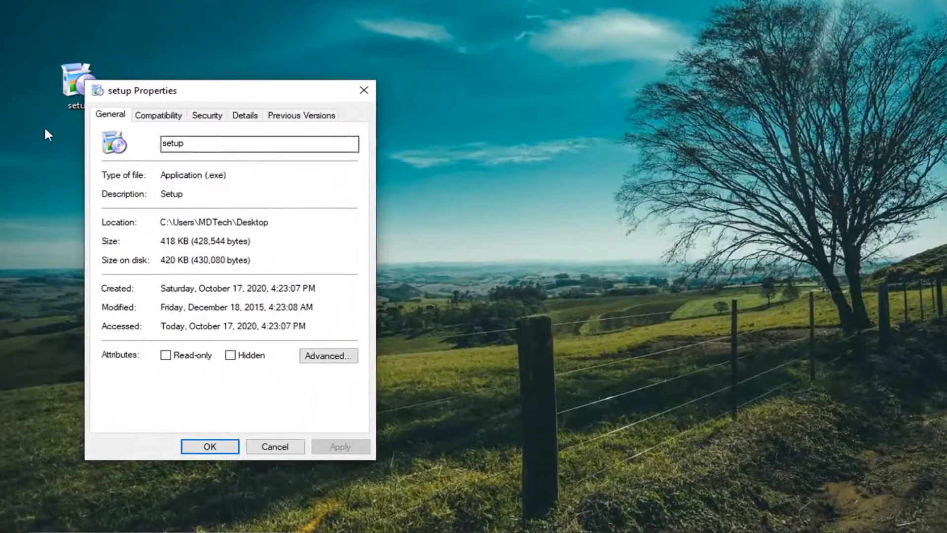
- Enable 'Run this program in compatibility mode for Windows 7' on setup and apply it
{"action": "left_click", "coordinate": [158, 115]}
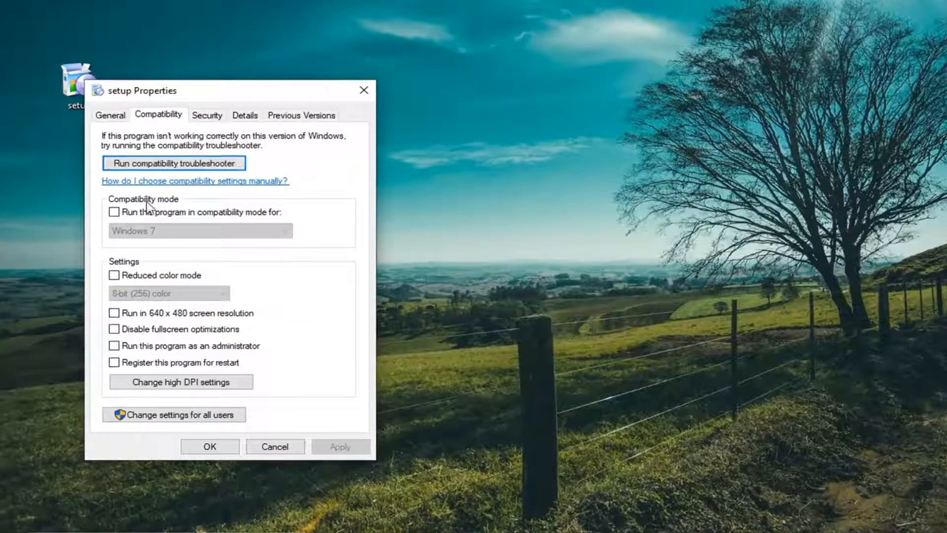
{"action": "left_click", "coordinate": [115, 211]}
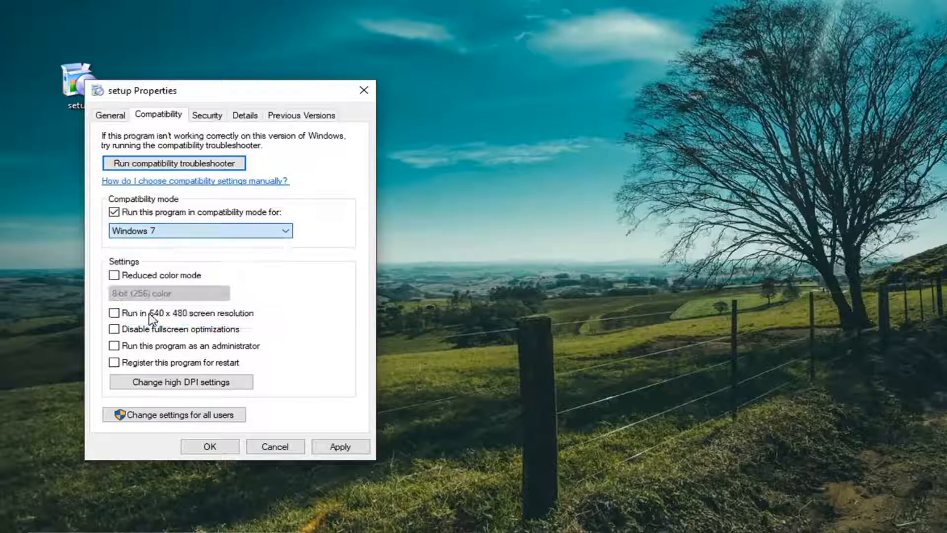
{"action": "left_click", "coordinate": [340, 446]}
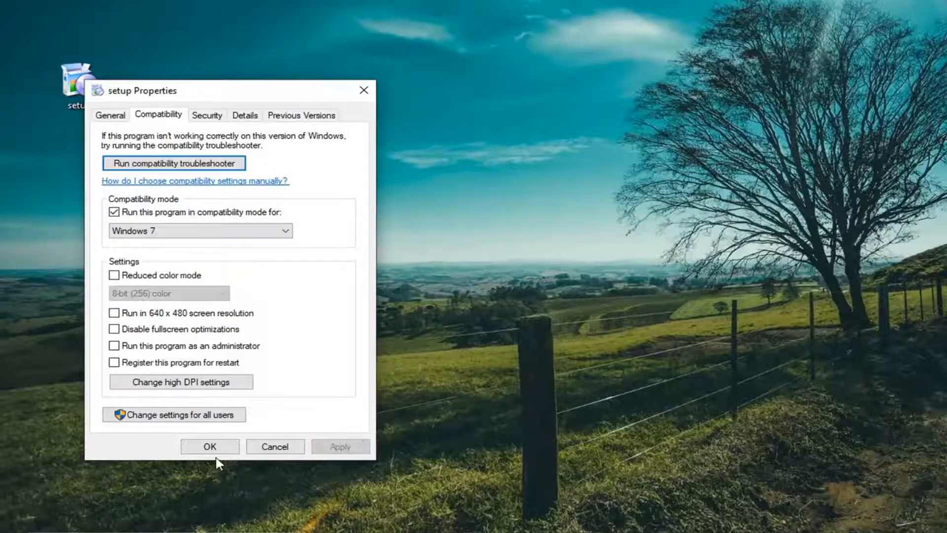
{"action": "left_click", "coordinate": [210, 446]}
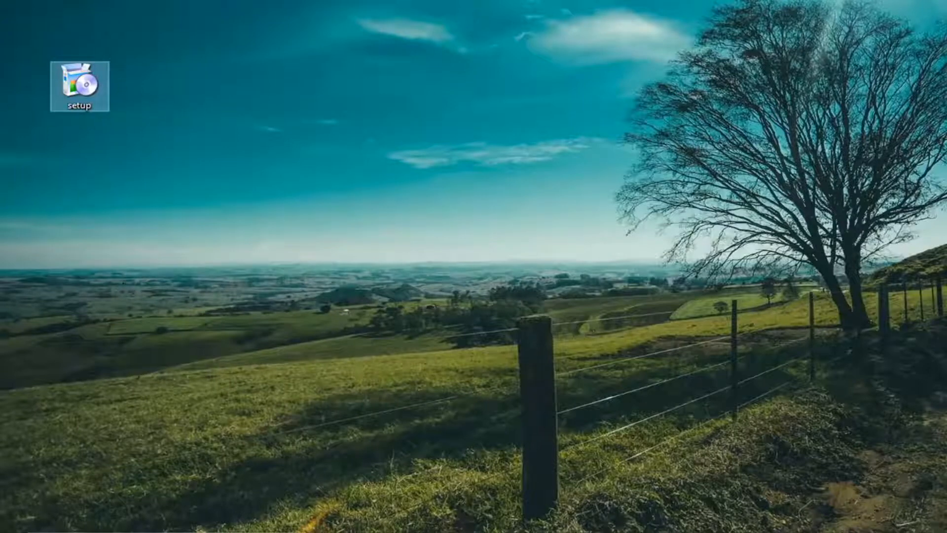